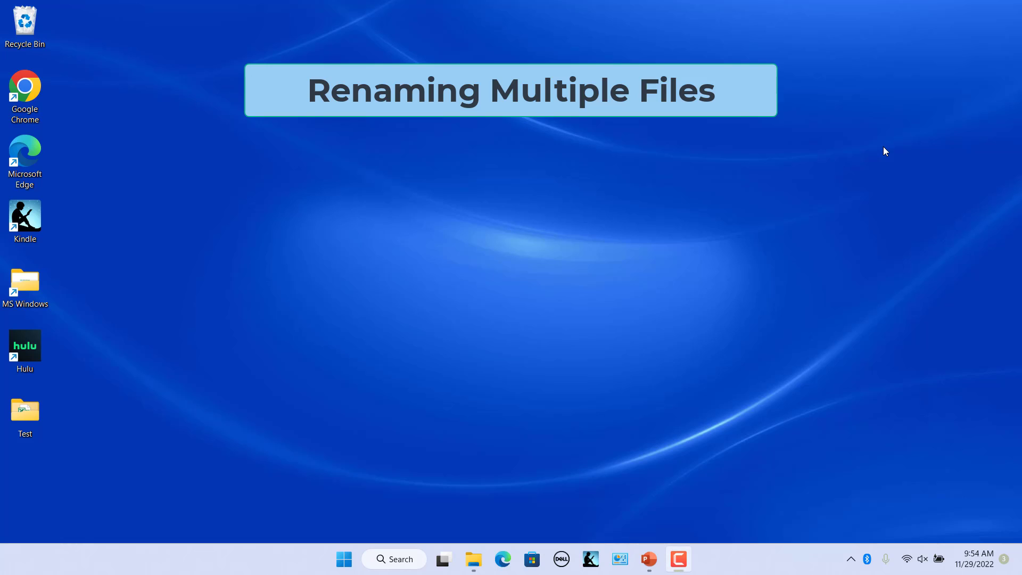
pyautogui.moveTo(461, 457)
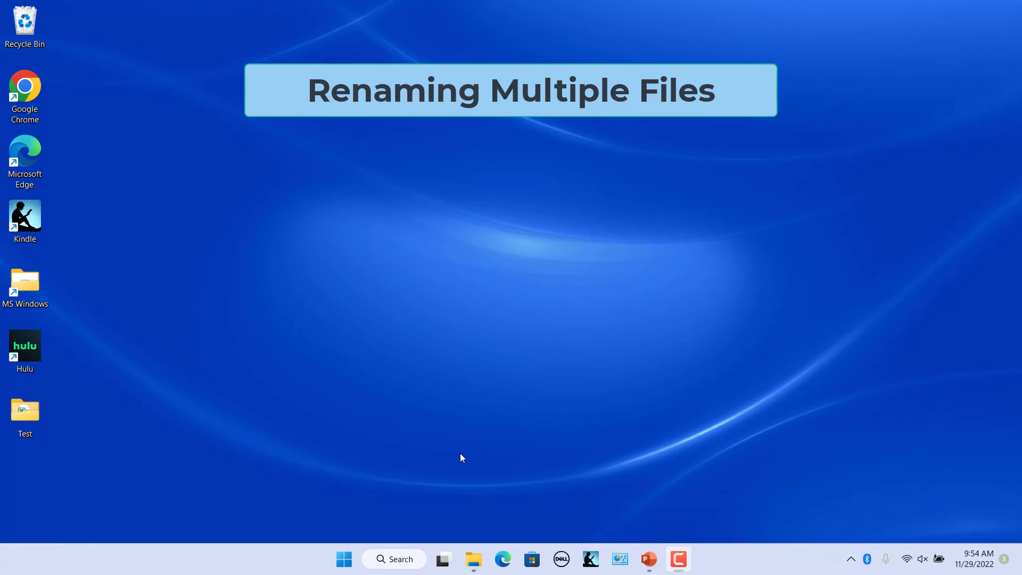
# Open the Test folder and rename the video Children Play.flv to Childrens Play.flv
pyautogui.doubleClick(24, 409)
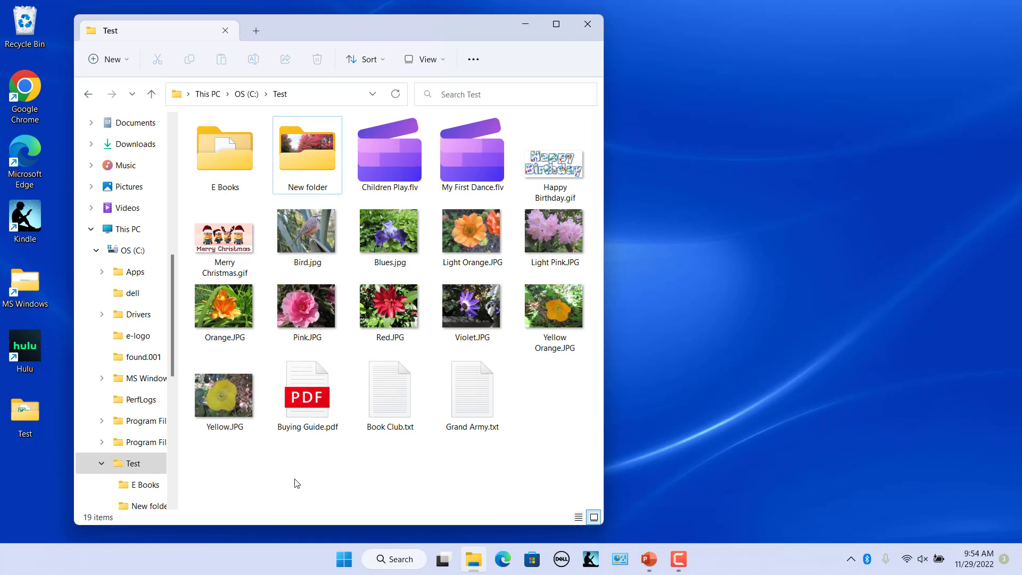
pyautogui.rightClick(389, 151)
pyautogui.write('s')
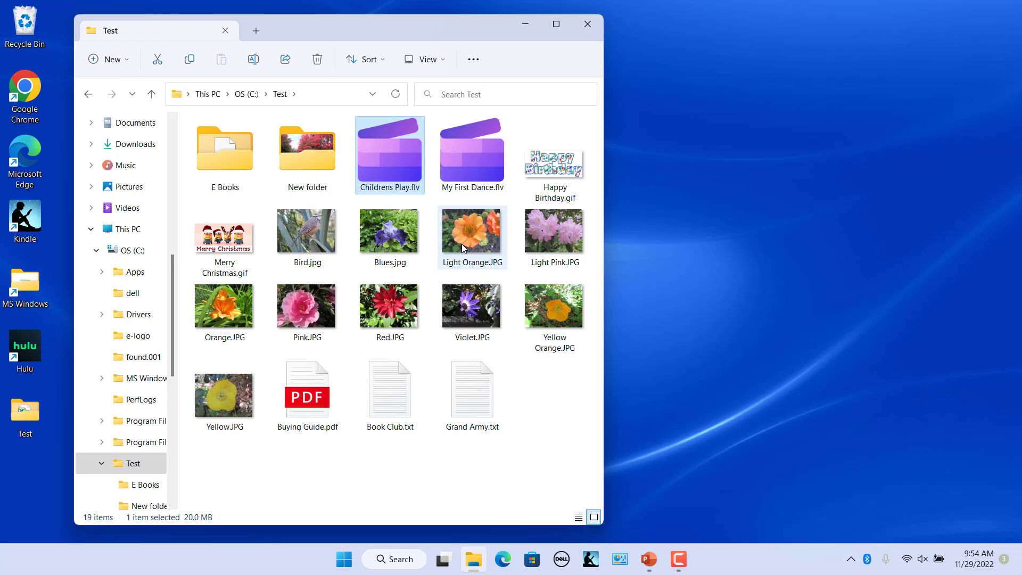
pyautogui.rightClick(389, 154)
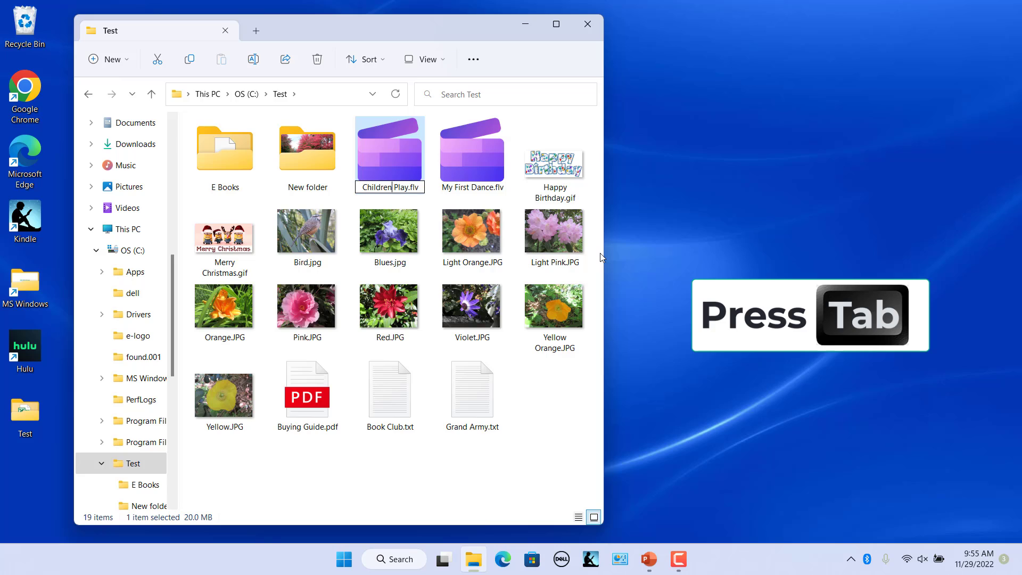
# Revert the first video to Children Play.flv and rename the next to My First Dances.flv
pyautogui.press('Tab')
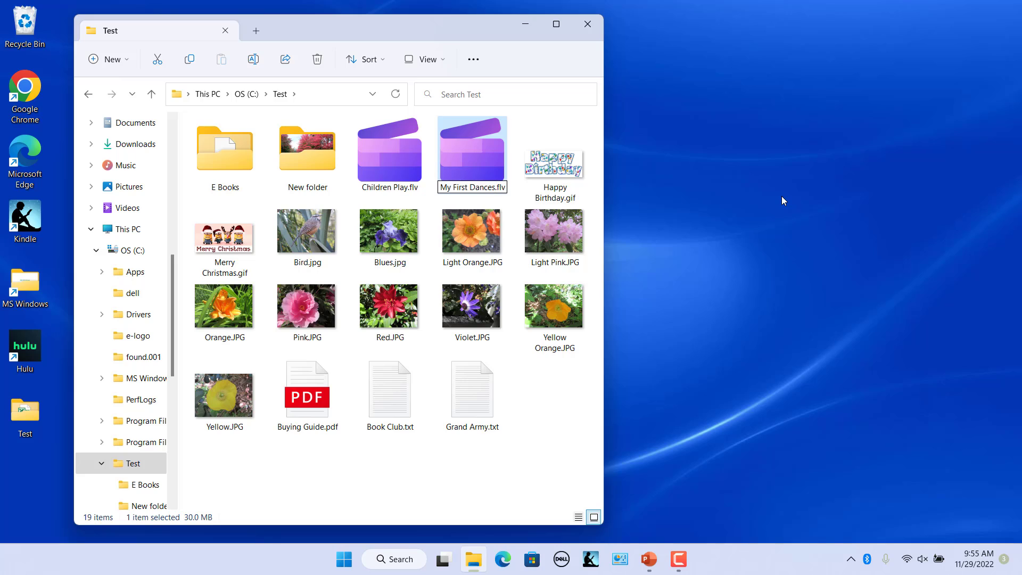
pyautogui.click(553, 154)
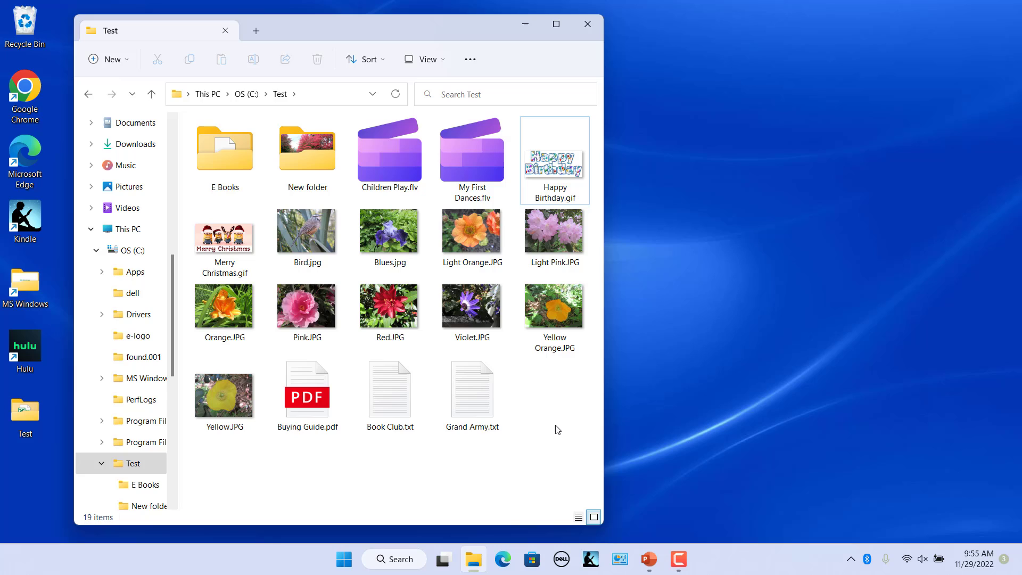
# Select the nine flower photos from Blues.jpg through Yellow.JPG with Ctrl- and Shift-clicks
pyautogui.press('ctrl')
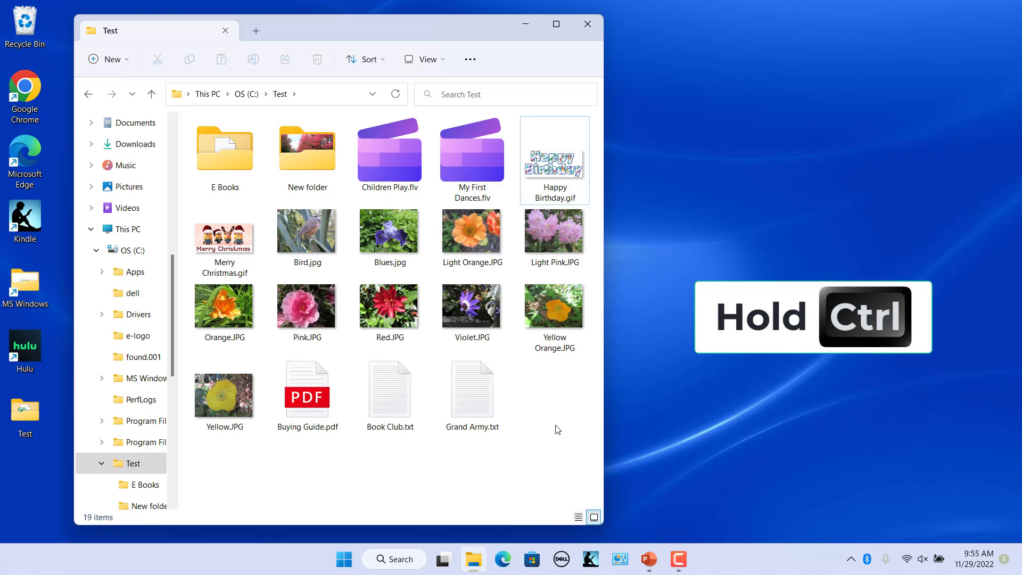
pyautogui.click(389, 233)
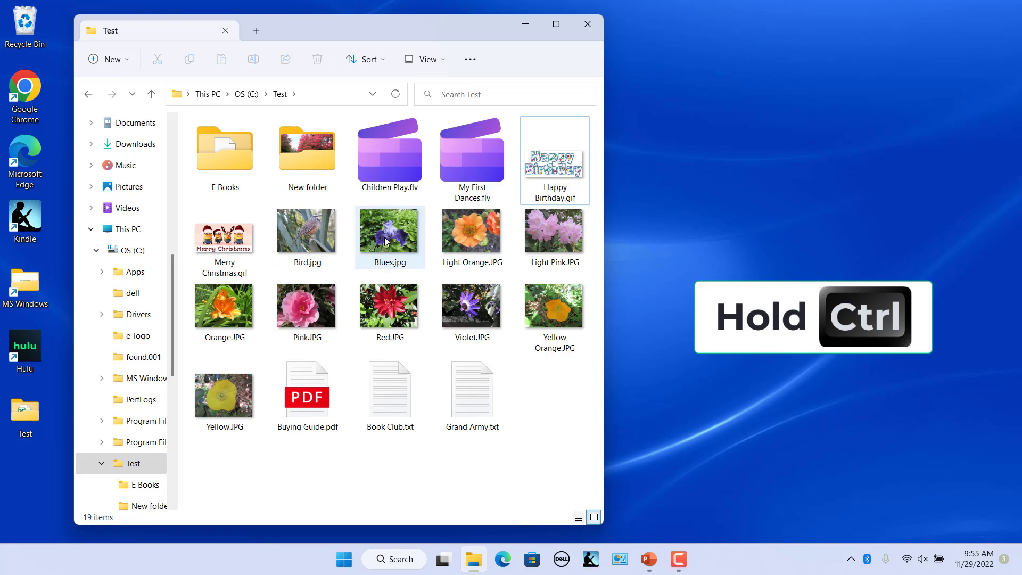
pyautogui.click(471, 306)
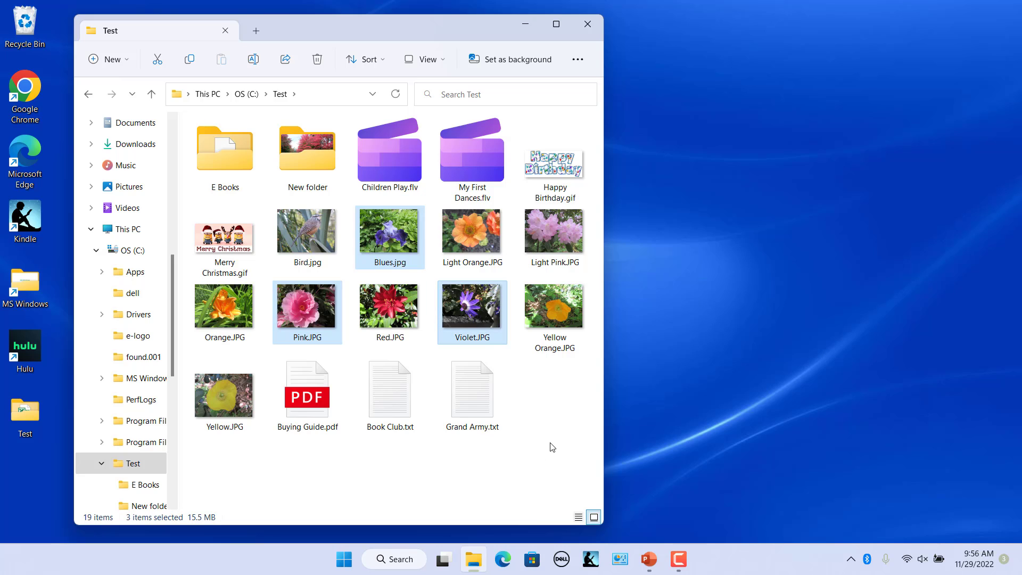
pyautogui.click(389, 225)
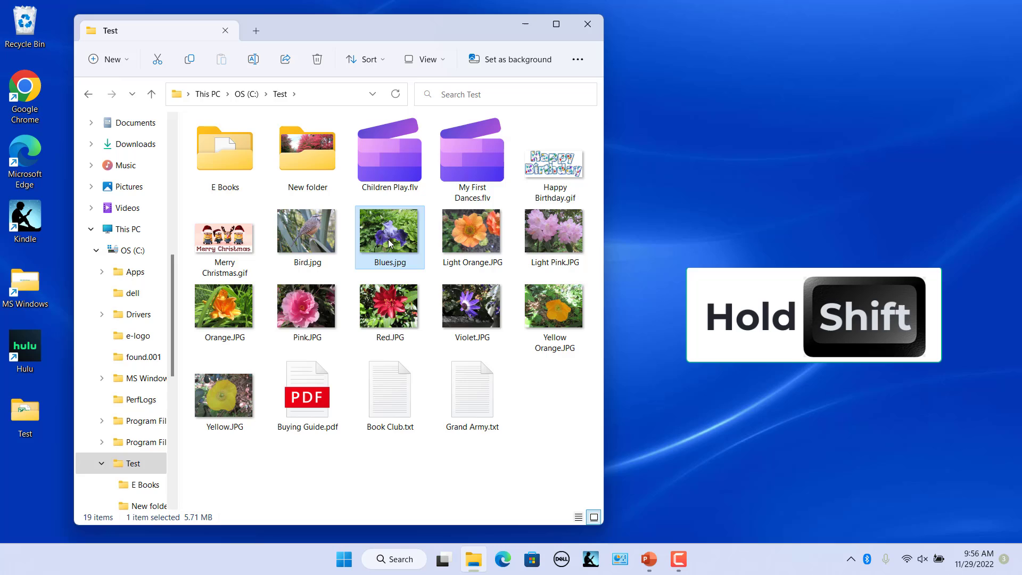
pyautogui.click(224, 394)
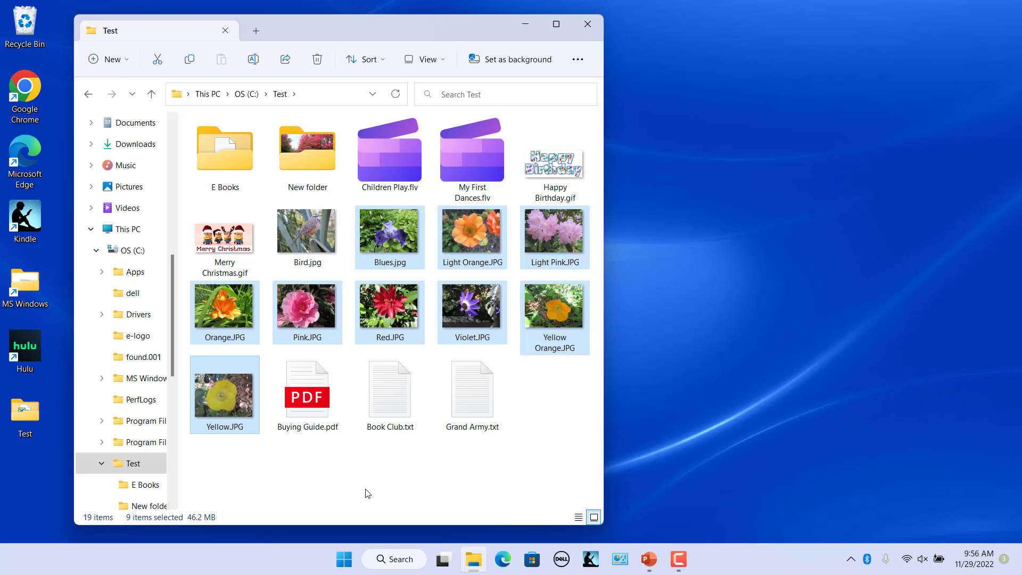
pyautogui.moveTo(374, 499)
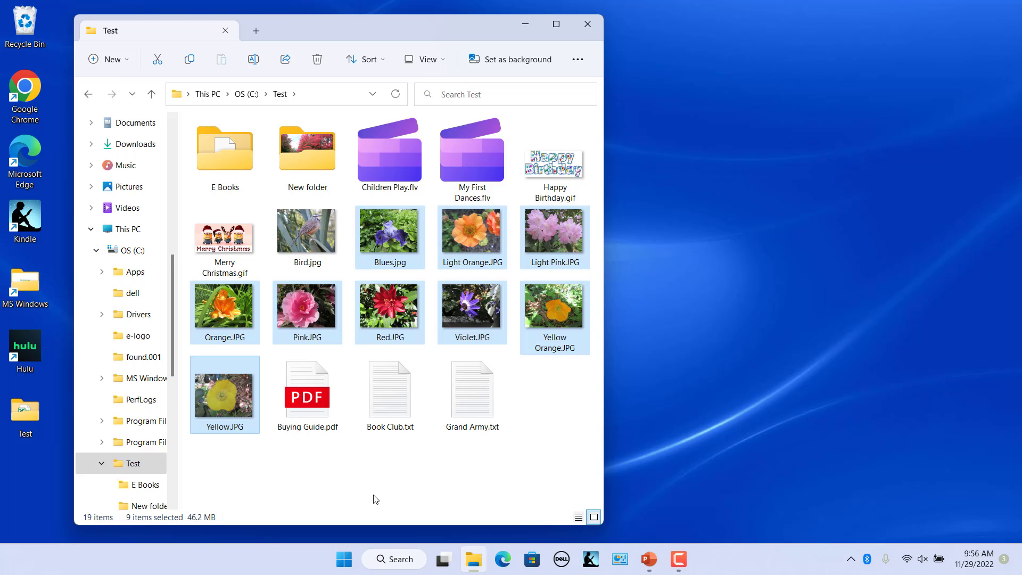
pyautogui.moveTo(253, 59)
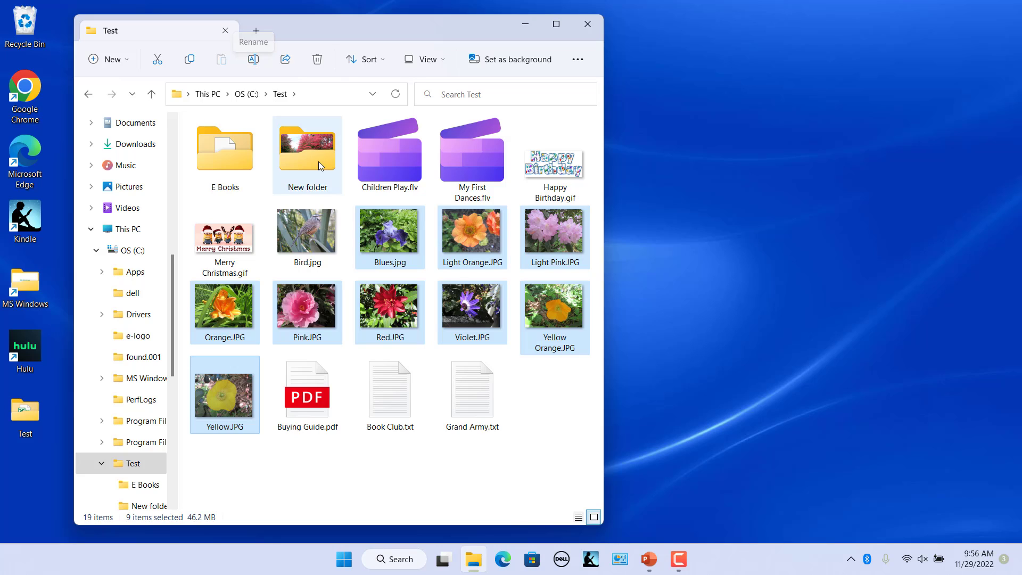
# Rename the selected photos to Flowers, giving Flowers (1) through Flowers (9)
pyautogui.rightClick(389, 237)
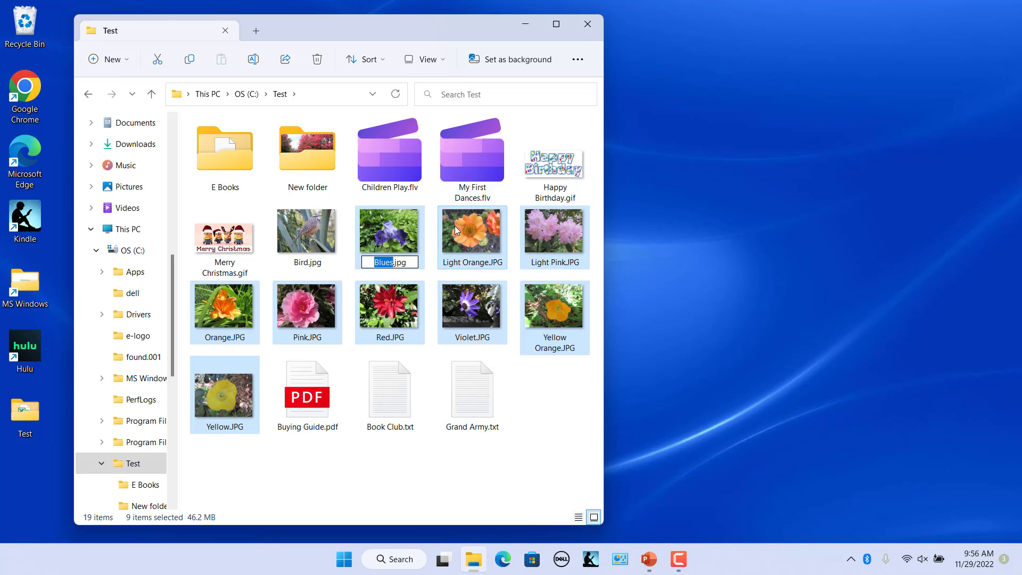
pyautogui.moveTo(459, 474)
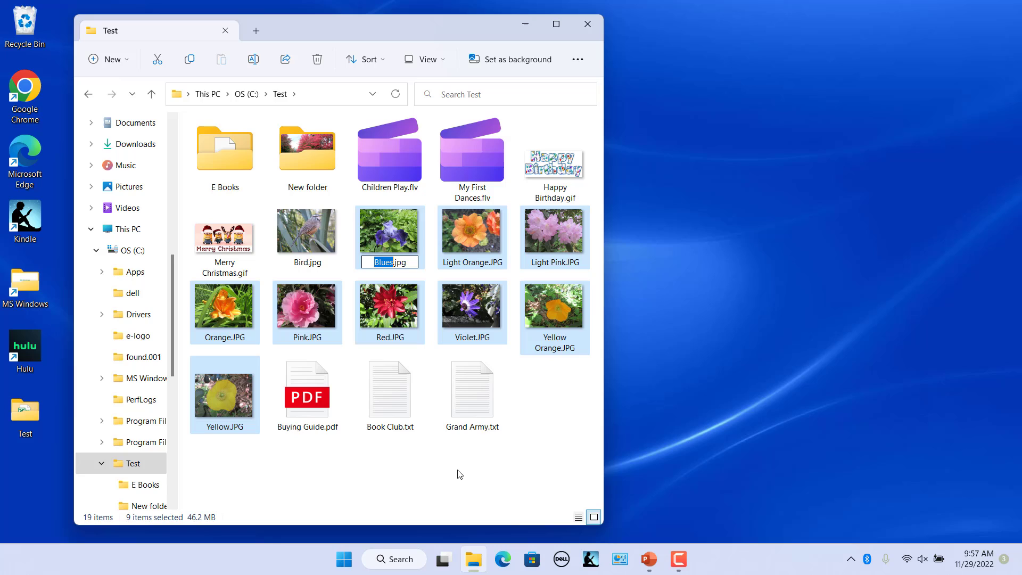
pyautogui.write('Flowers (1')
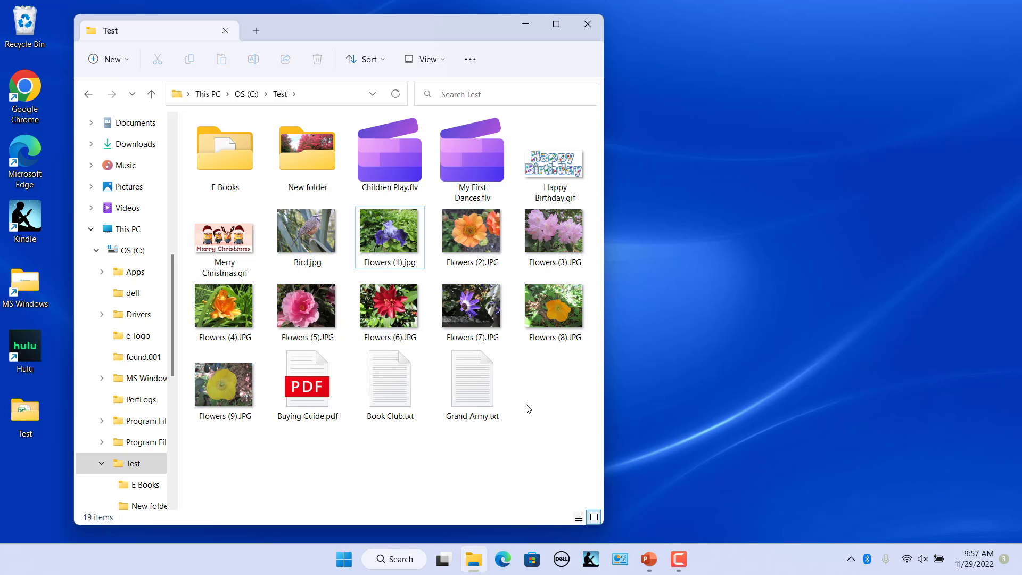
pyautogui.moveTo(531, 398)
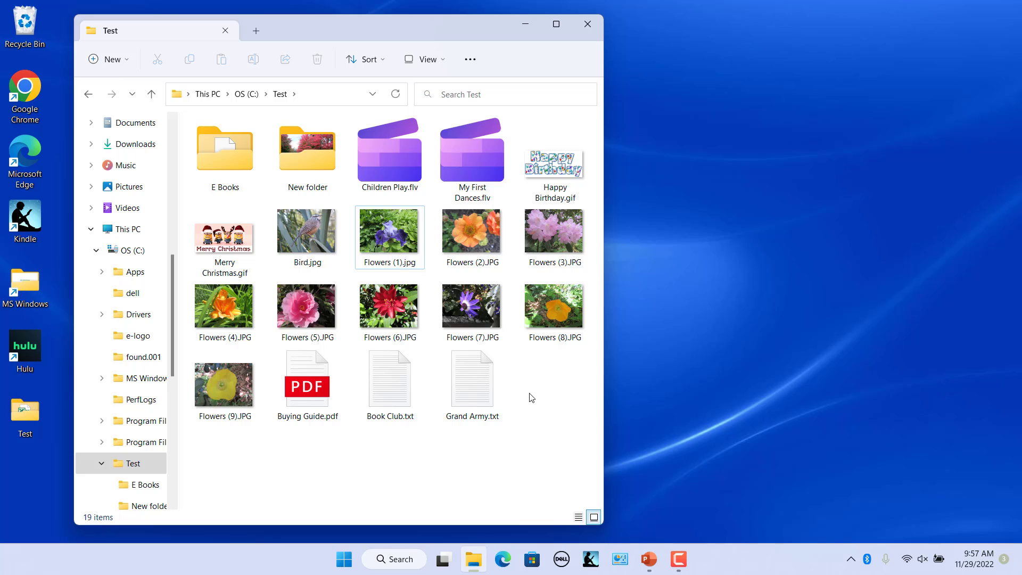
pyautogui.moveTo(528, 389)
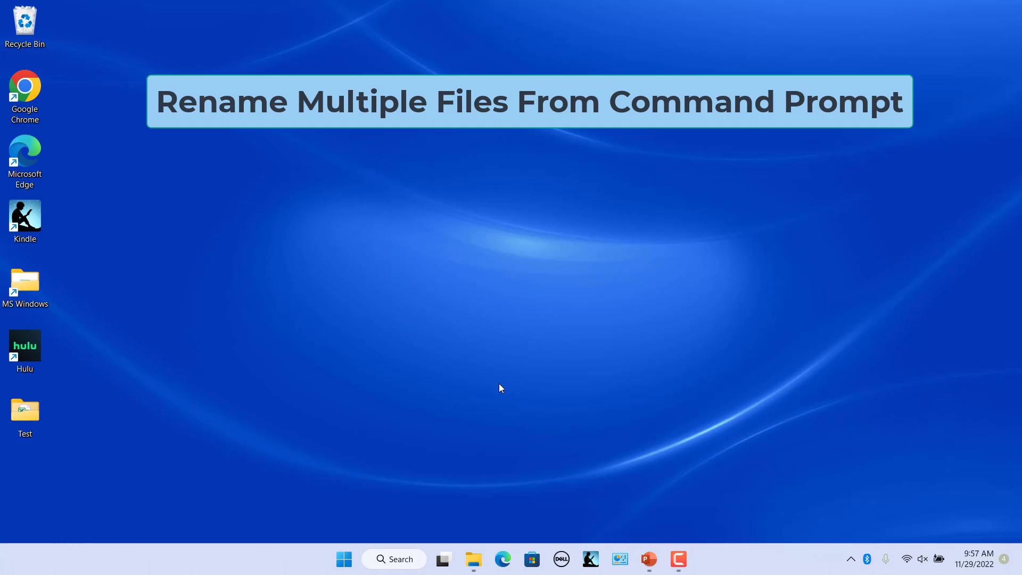
pyautogui.moveTo(375, 420)
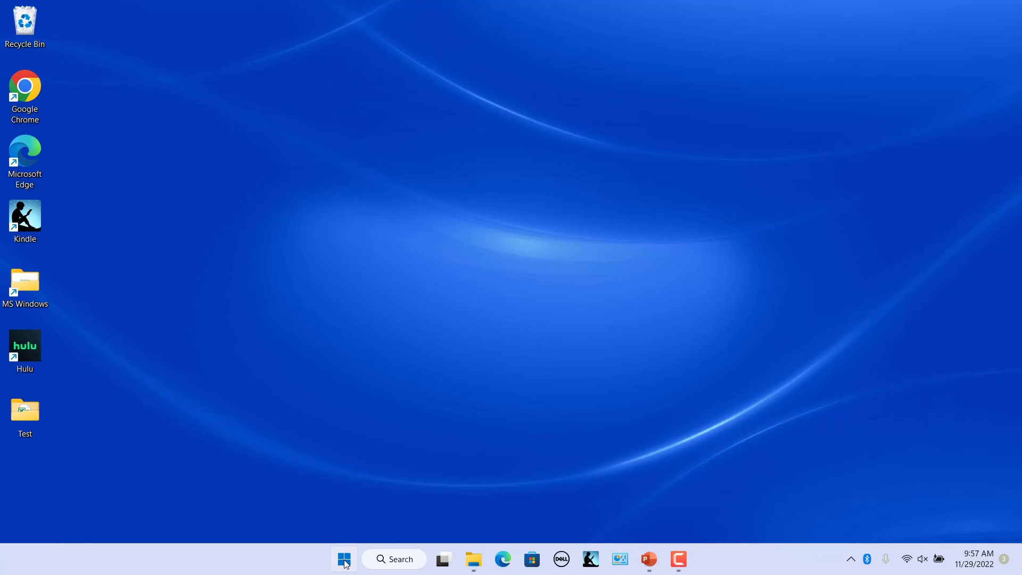
# Search Windows for cmd and launch Command Prompt from the results
pyautogui.click(343, 558)
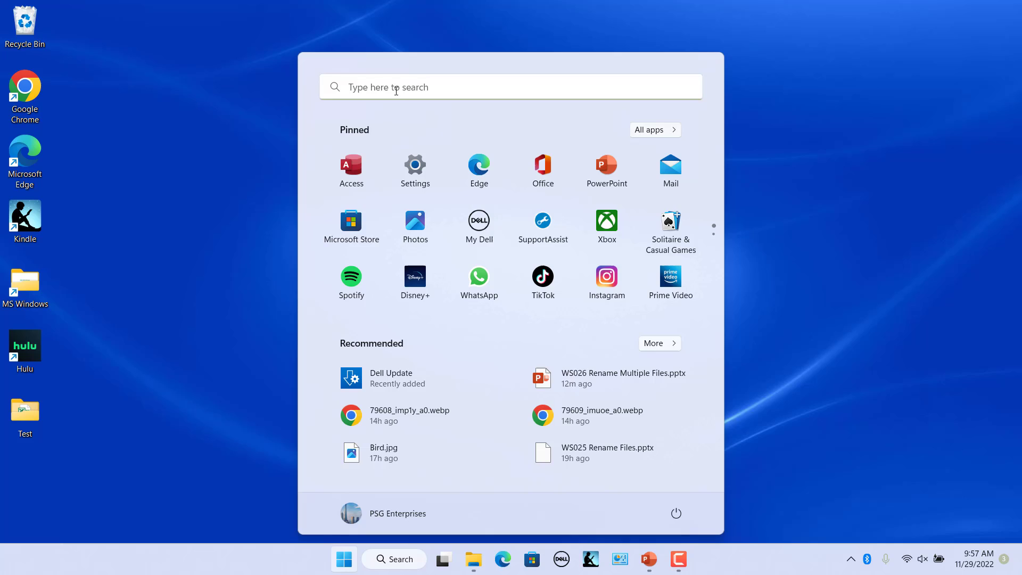
pyautogui.click(393, 558)
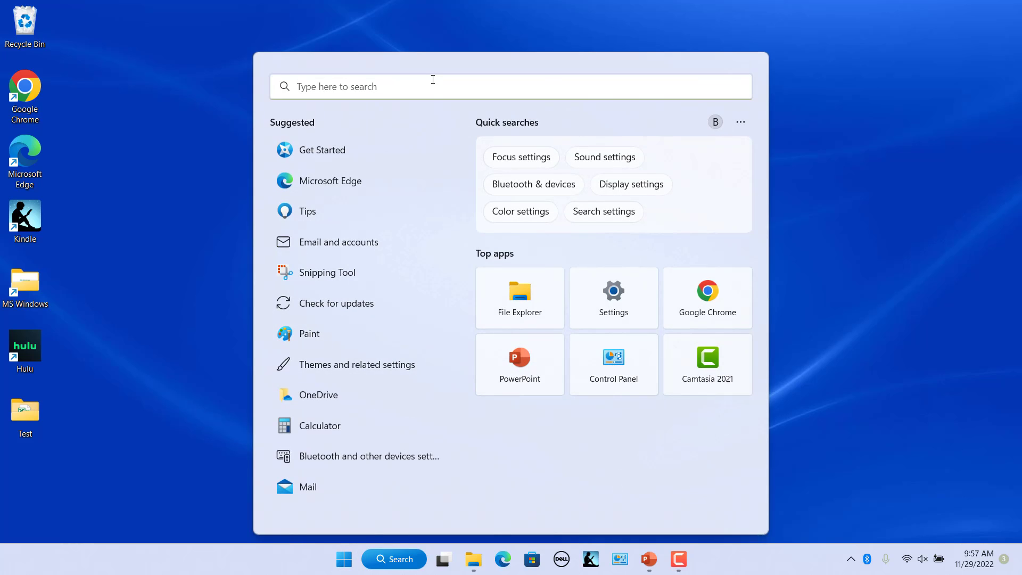
pyautogui.write('cmd')
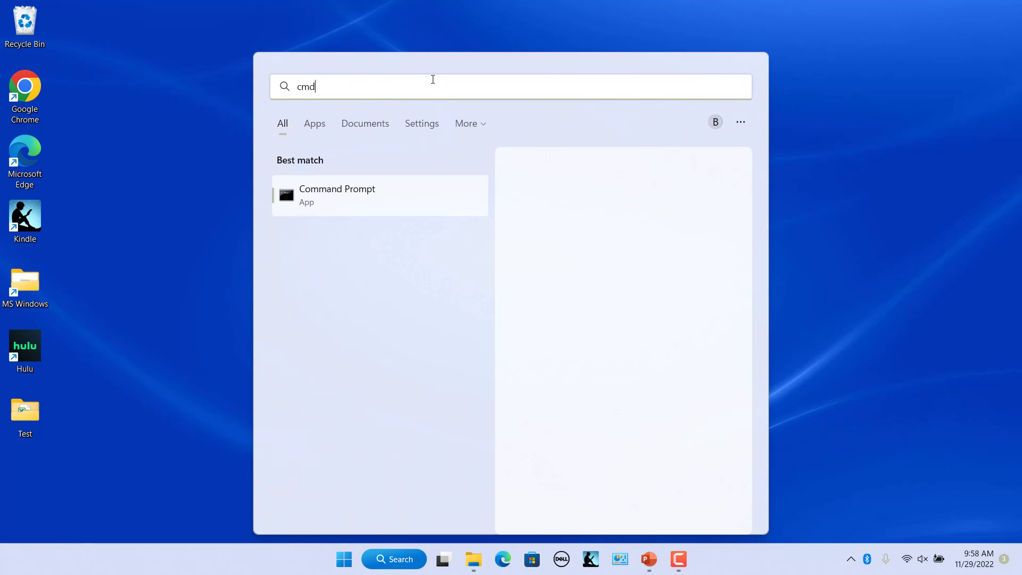
pyautogui.click(337, 195)
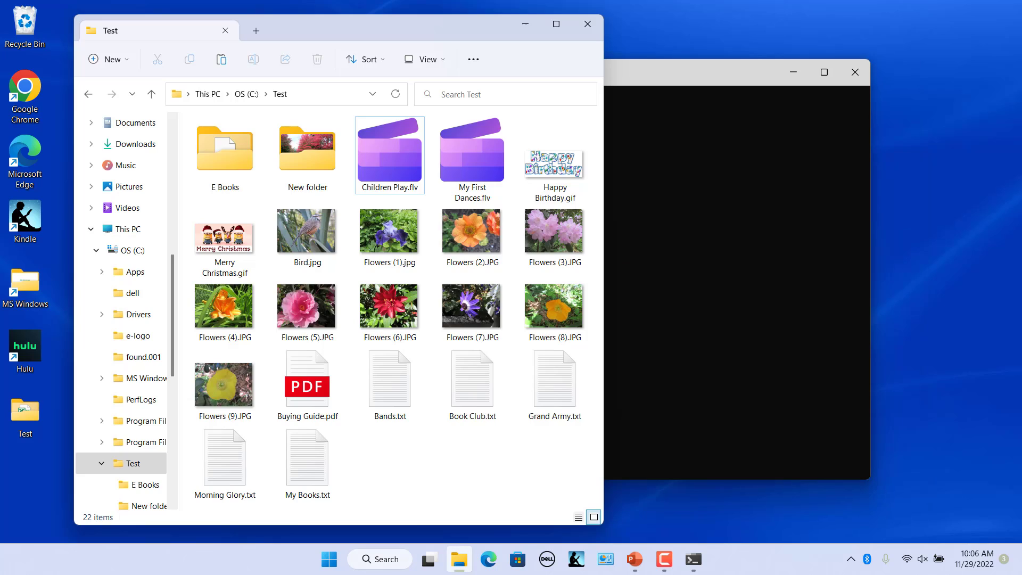
pyautogui.moveTo(719, 512)
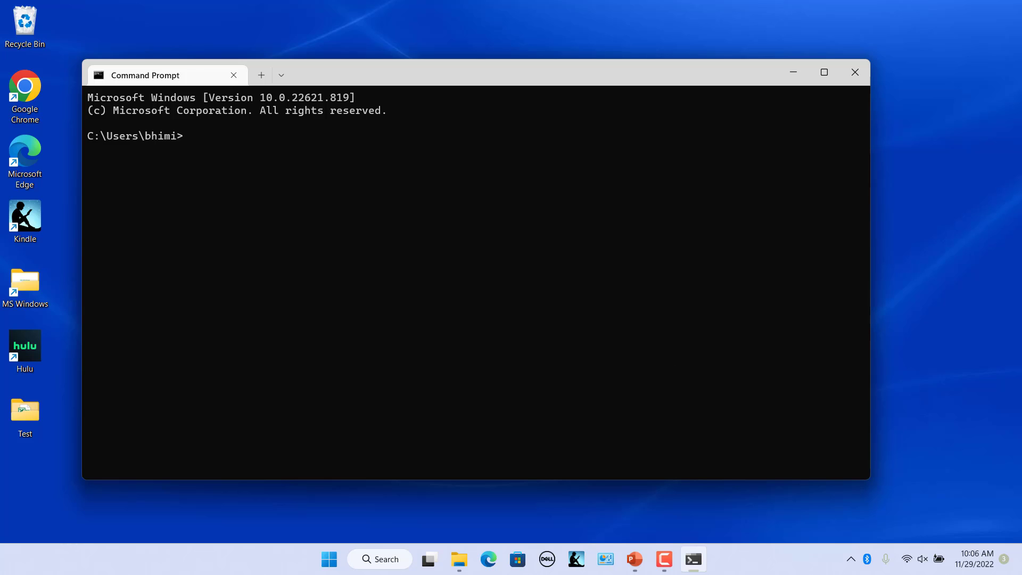
# Change to C:\Test and run ren *.txt *.html on the five text files
pyautogui.write('cd C:\\Test')
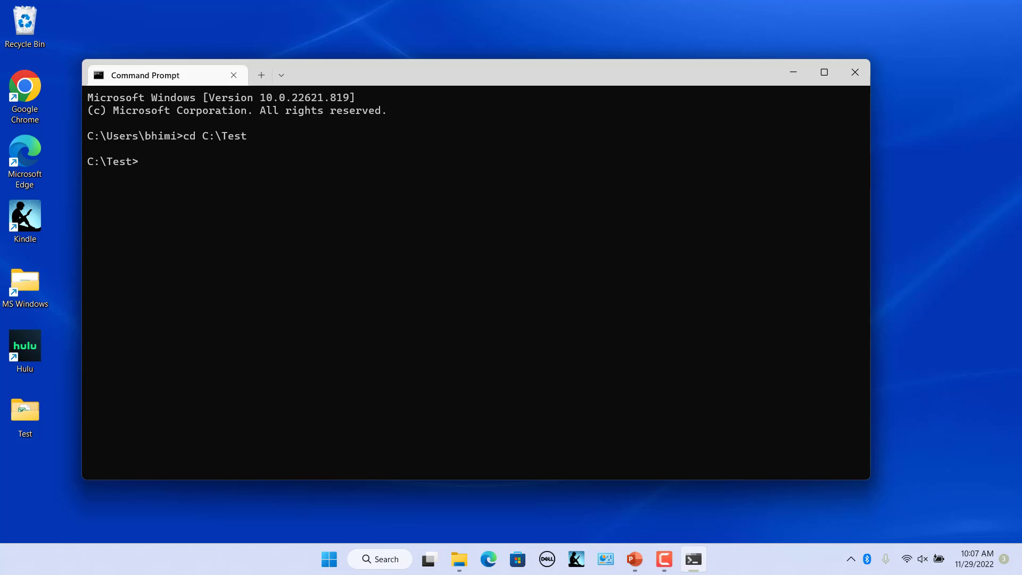
pyautogui.write('r')
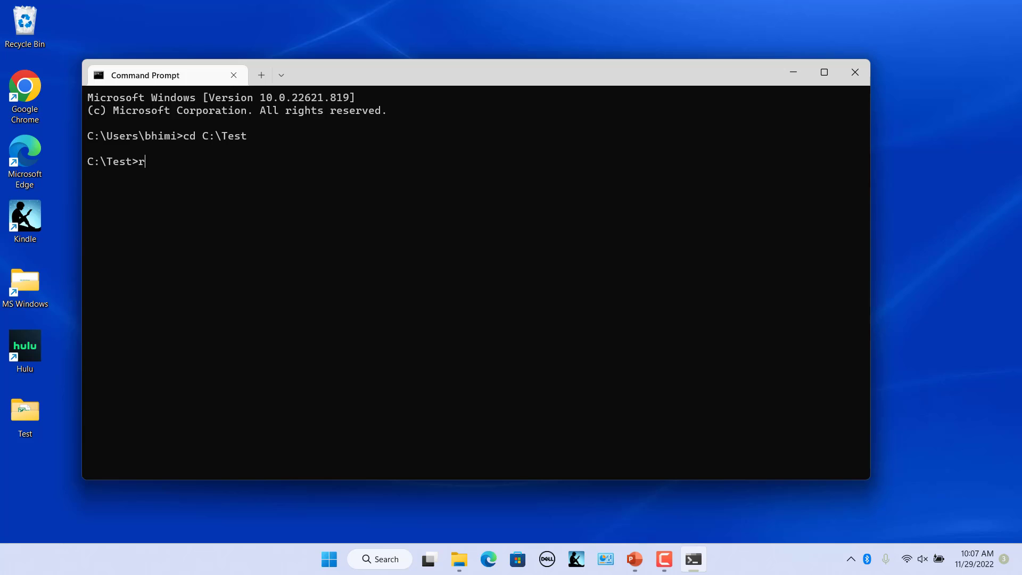
pyautogui.write('en')
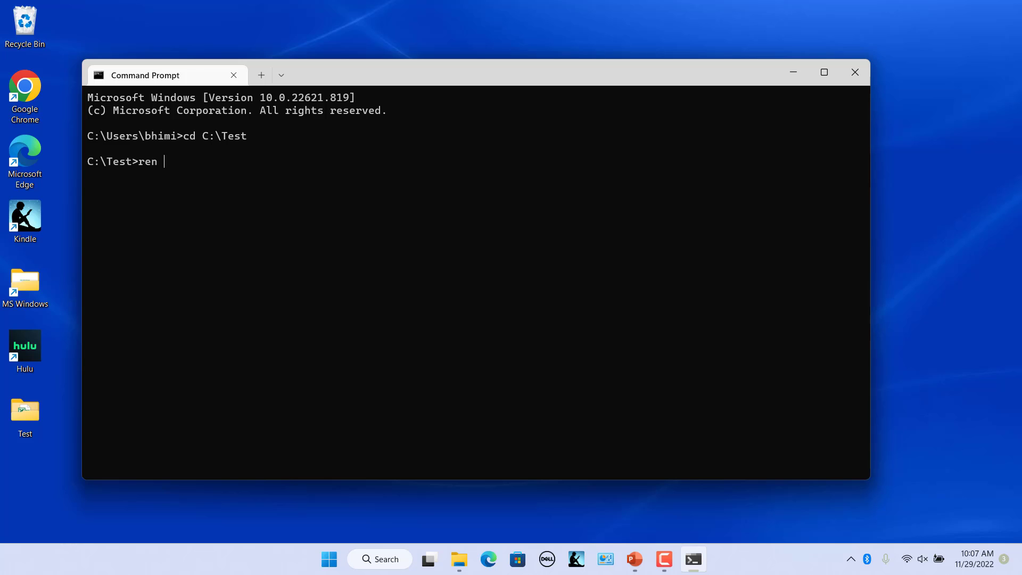
pyautogui.write('*.txt *.html')
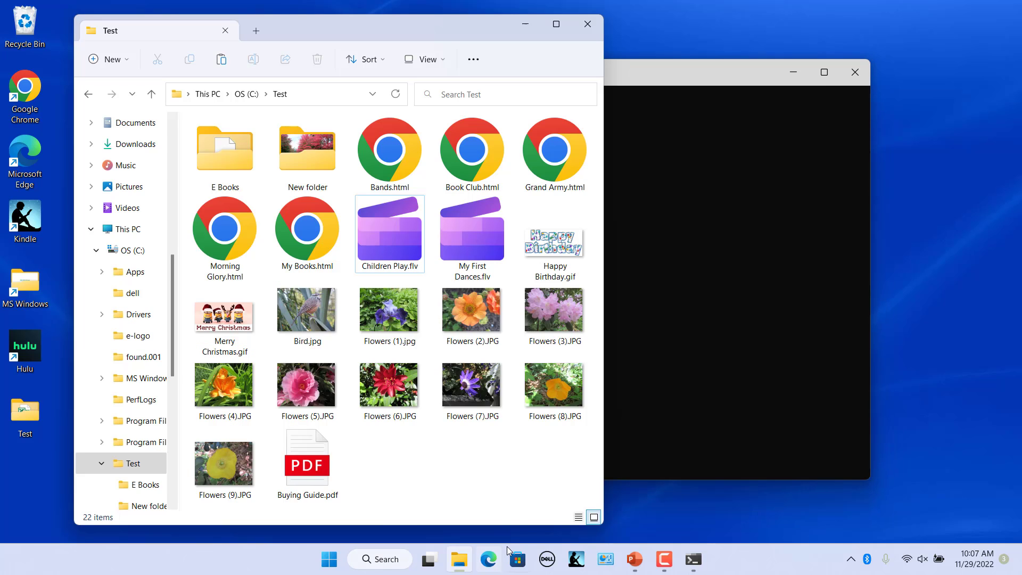
pyautogui.moveTo(430, 484)
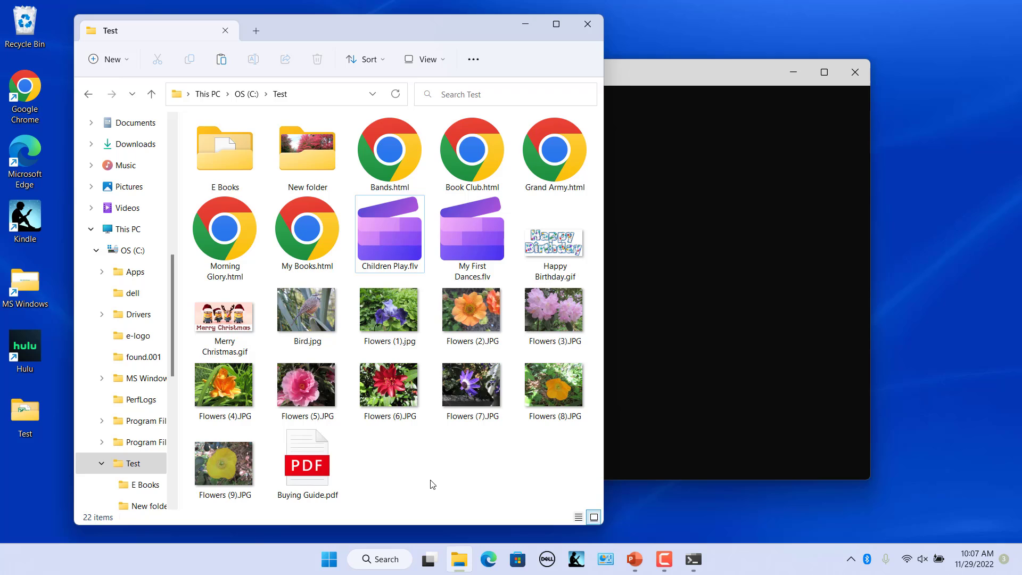
pyautogui.moveTo(516, 27)
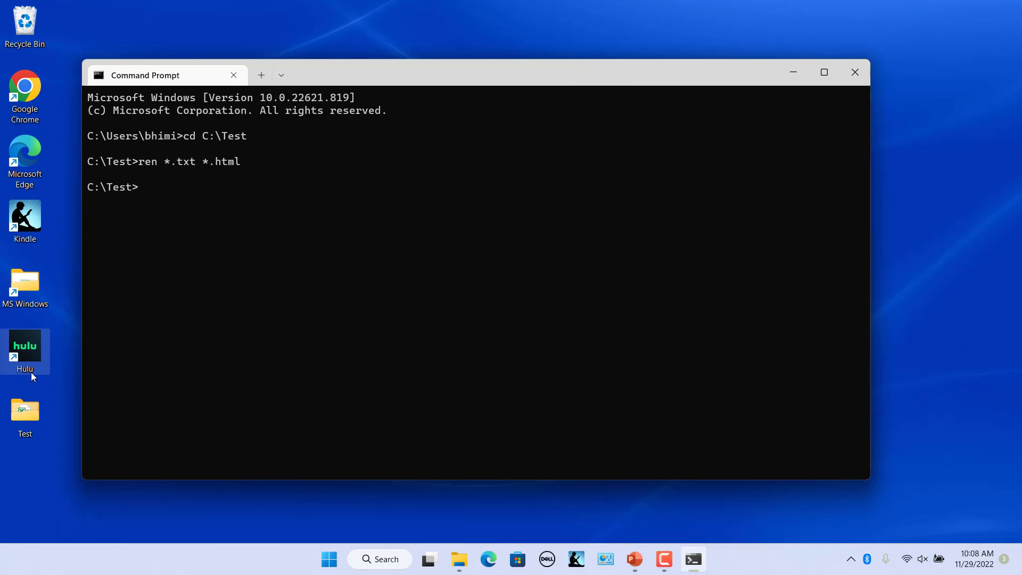
# Run ren *.html *.??? to trim the extensions to .htm
pyautogui.write('ren *.html *.???')
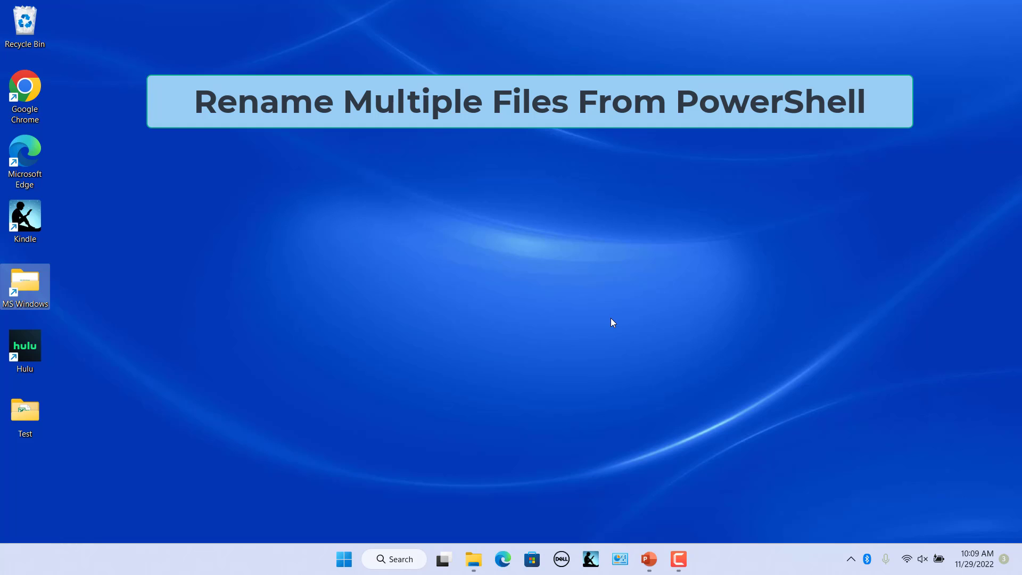
pyautogui.moveTo(421, 493)
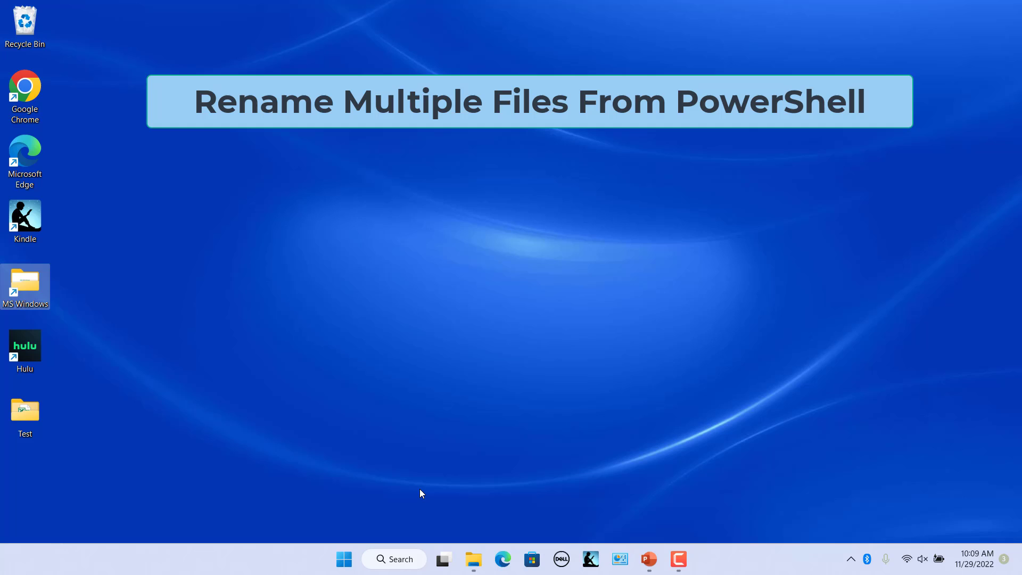
pyautogui.click(474, 424)
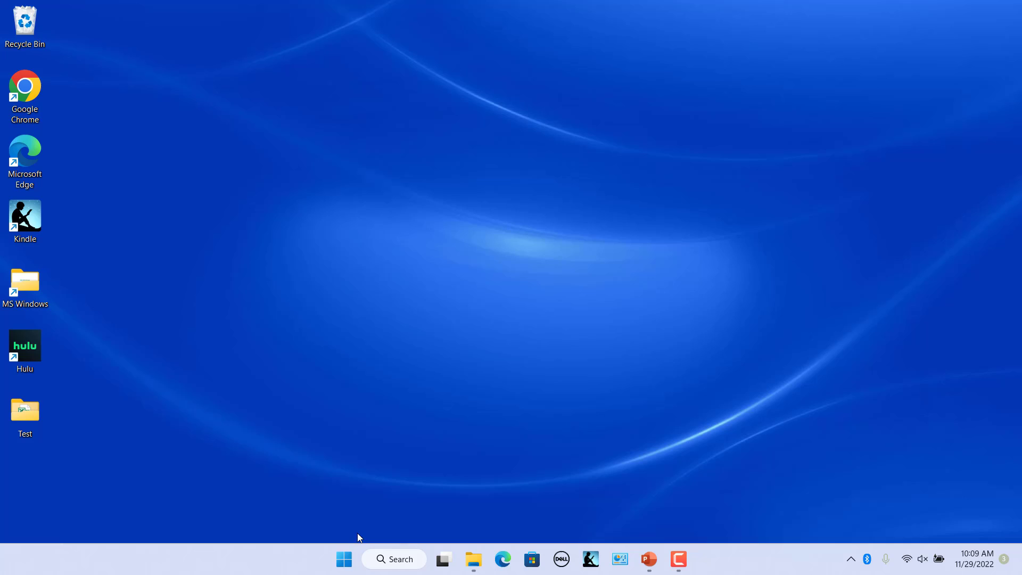
# Search the Start menu for powershell and open Windows PowerShell
pyautogui.click(343, 558)
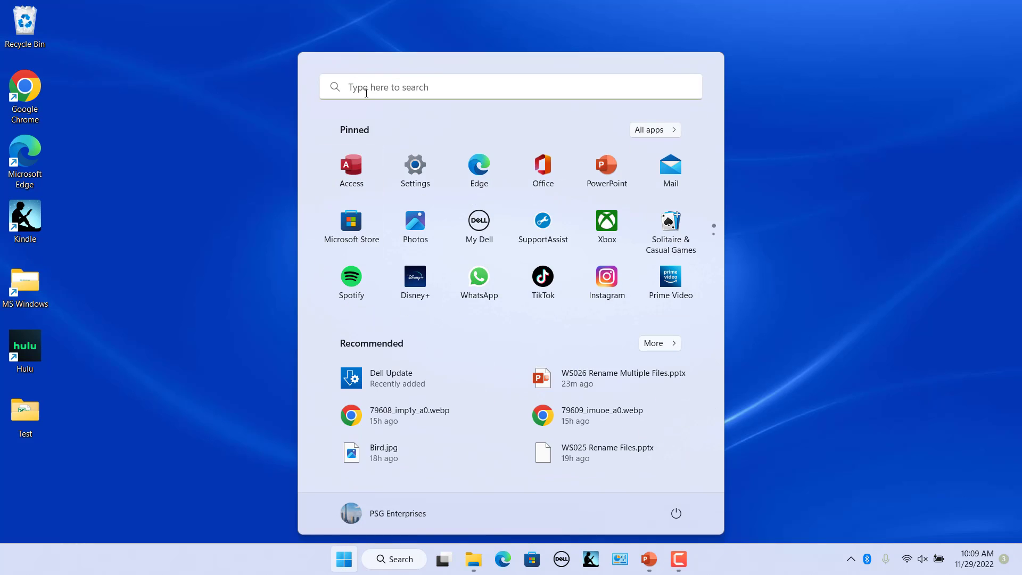
pyautogui.click(394, 559)
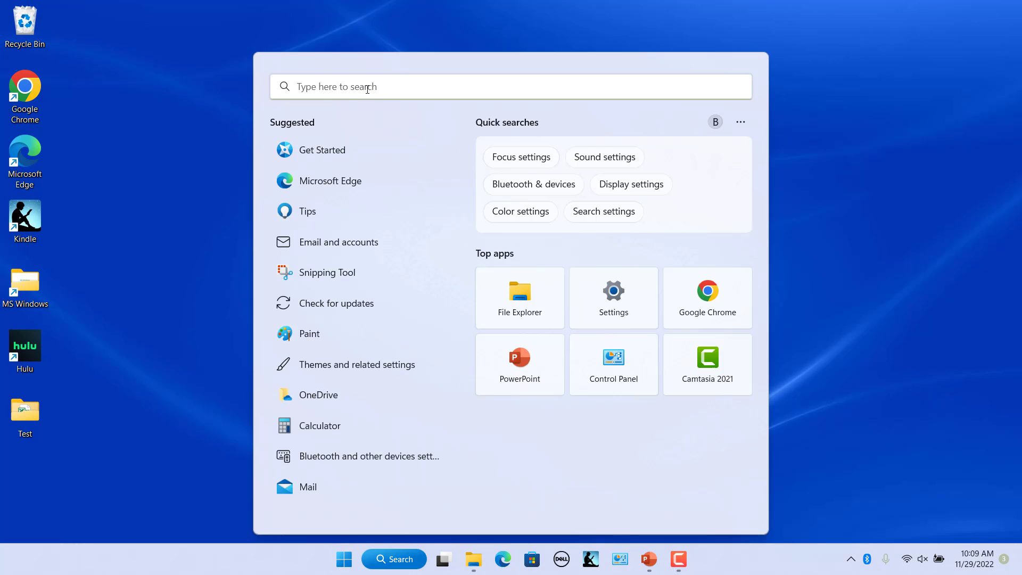
pyautogui.write('poer')
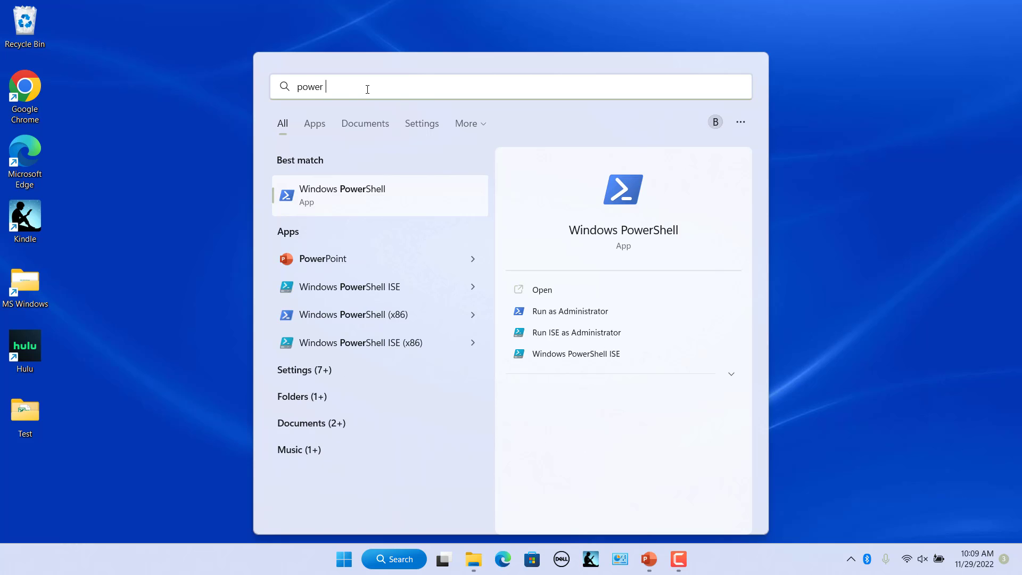
pyautogui.write('shell')
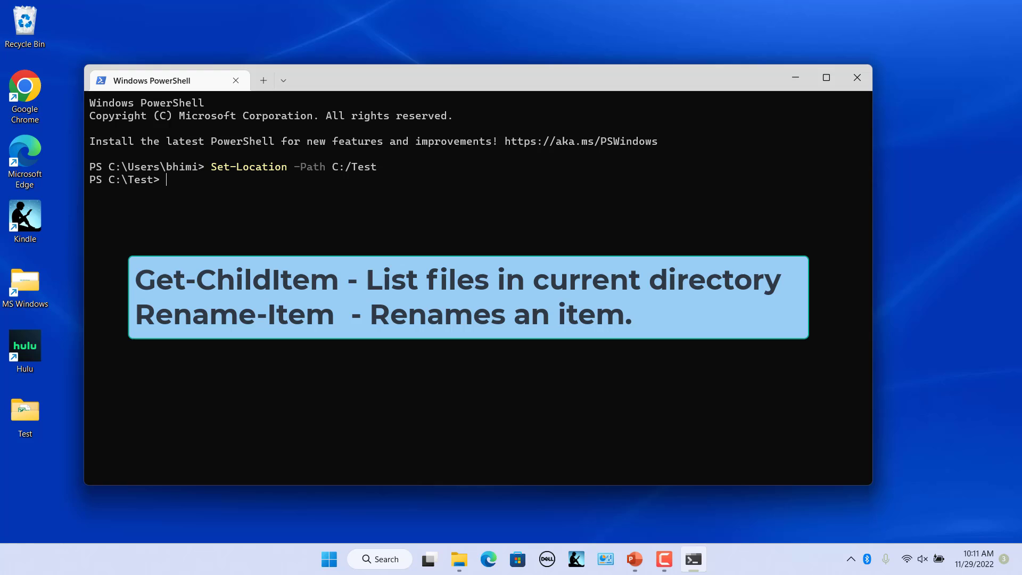
pyautogui.moveTo(478, 528)
pyautogui.write('Get-ChildItem Flowers*.jpg | rename-item -NewName {$_.name -replace " ","_"}')
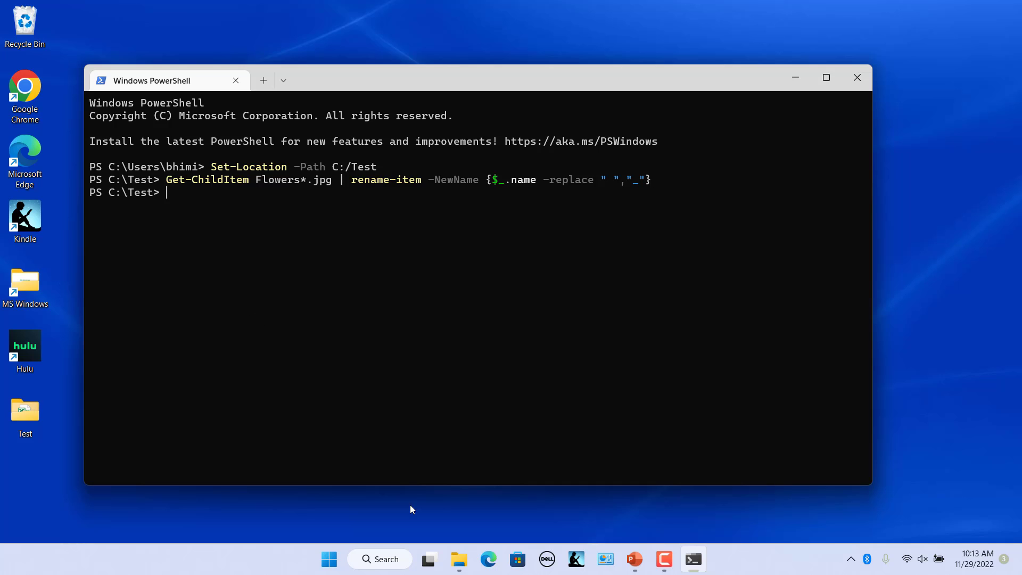
# Check File Explorer for the renamed photos Flowers_(1) through Flowers_(9)
pyautogui.click(459, 559)
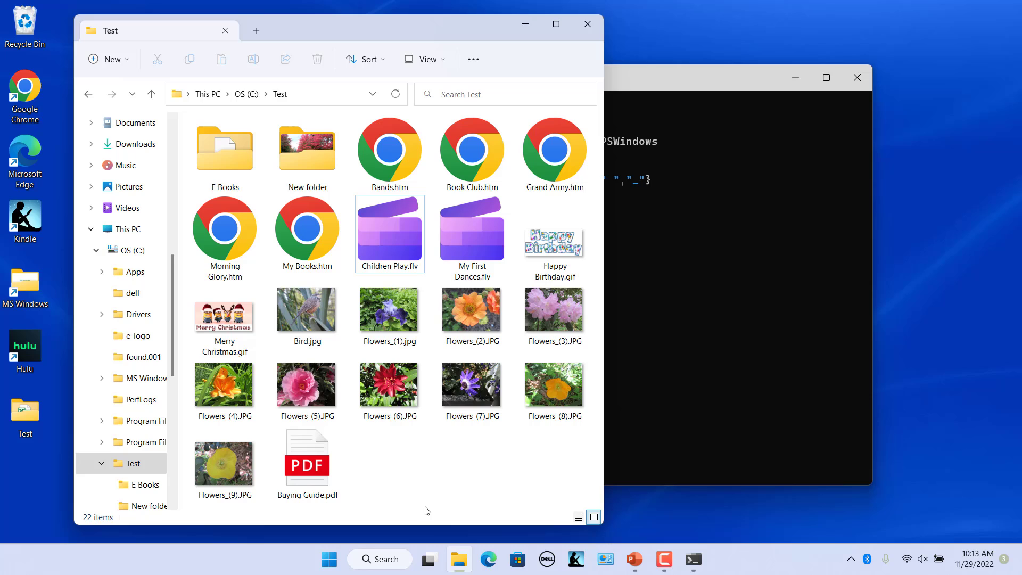
pyautogui.moveTo(393, 432)
pyautogui.write('dir | rename-item -NewName {$_.name -replace " ","_"}')
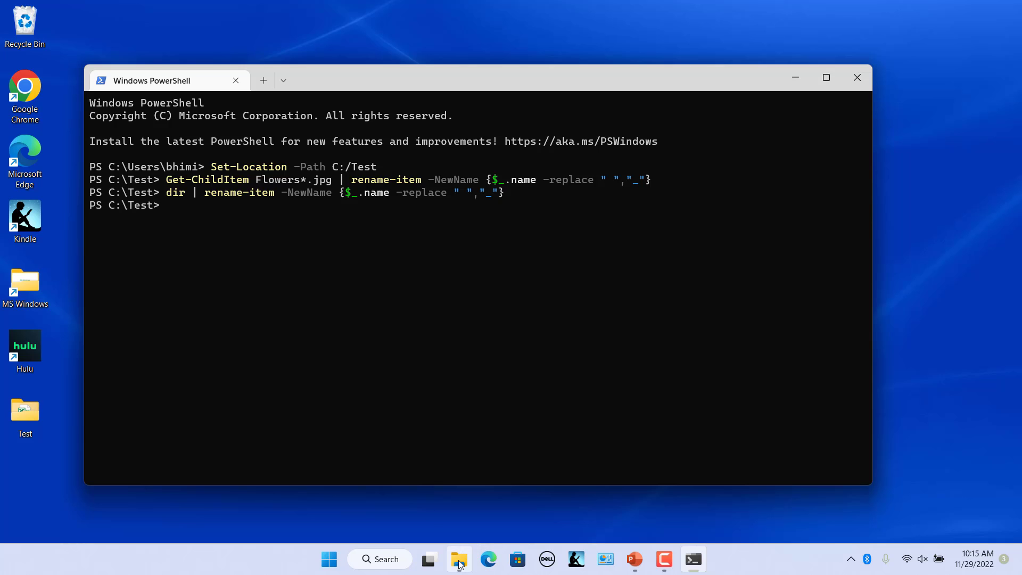
# Switch to File Explorer to verify the Test folder names now use underscores
pyautogui.click(458, 559)
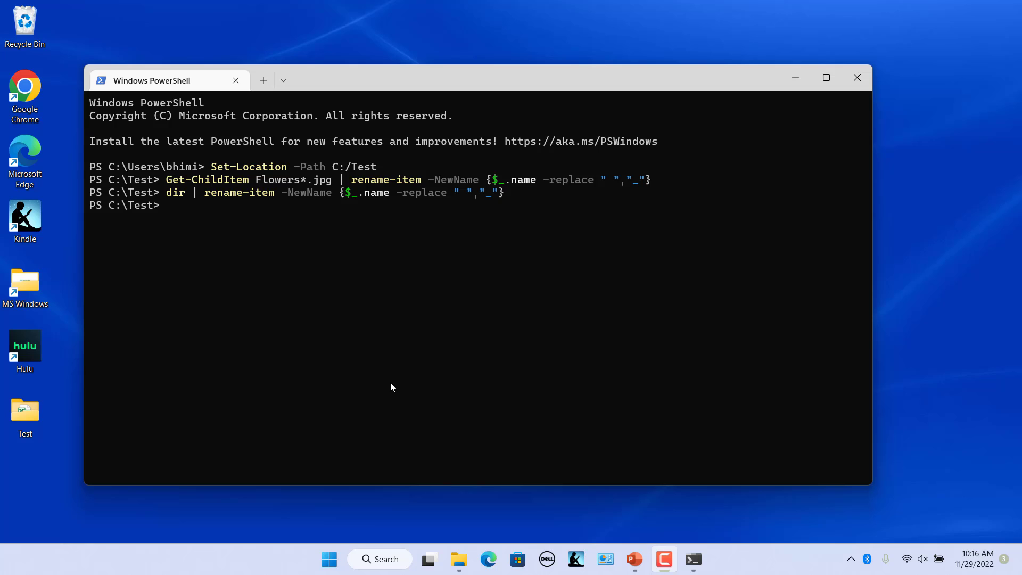
# Rename every .htm file in C:\Test to .log with Get-ChildItem | Rename-Item, then view the folder
pyautogui.write("Get-ChildItem *.htm | Rename-Item -NewName { $_.Name -replace '.htm','.log' }")
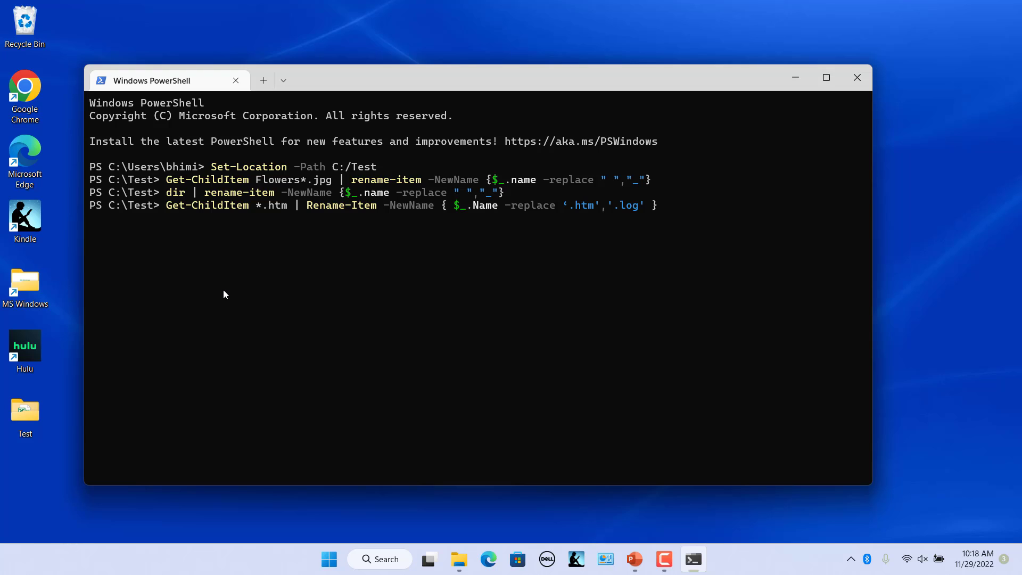
pyautogui.press('enter')
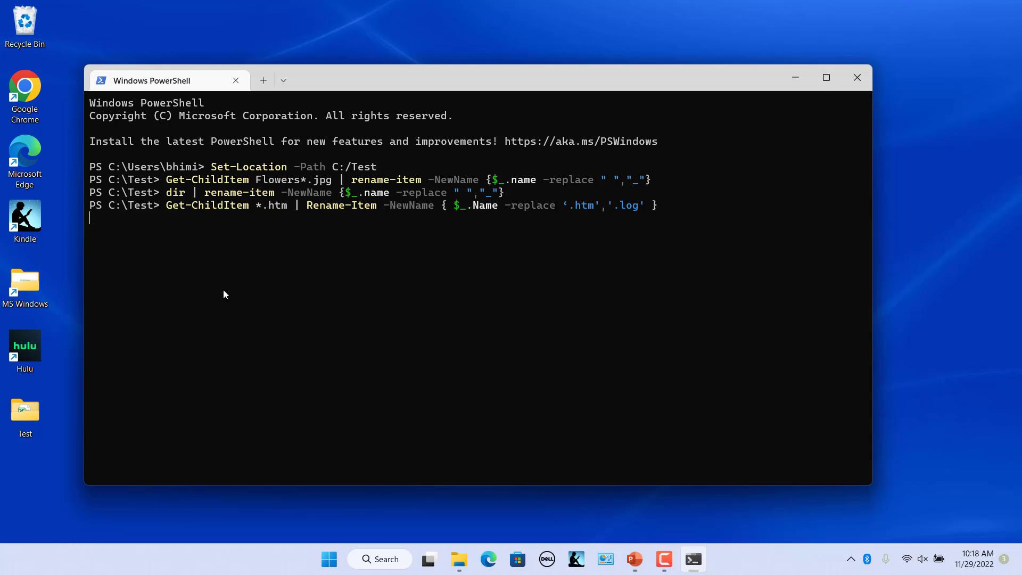
pyautogui.click(458, 559)
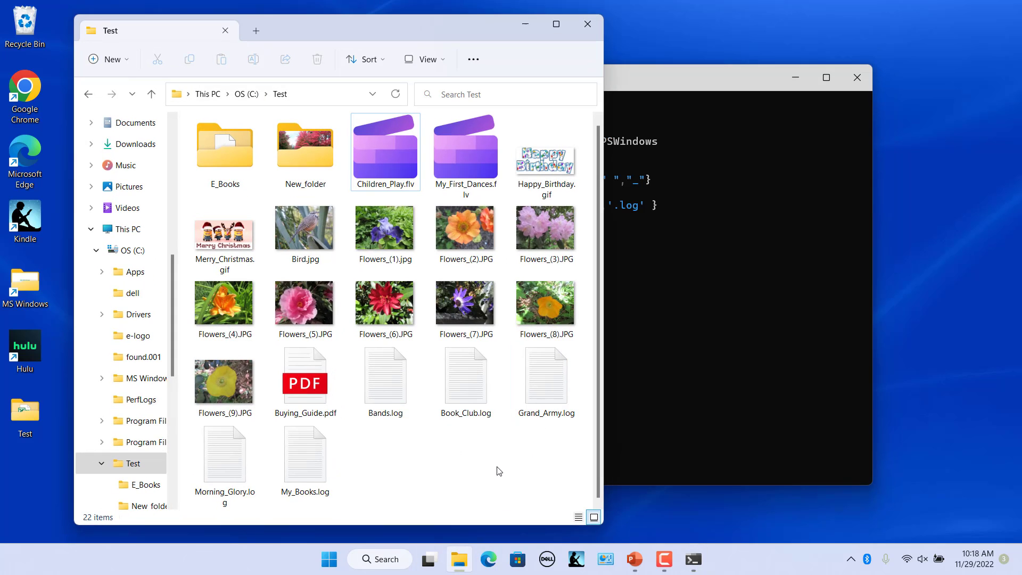
pyautogui.moveTo(441, 448)
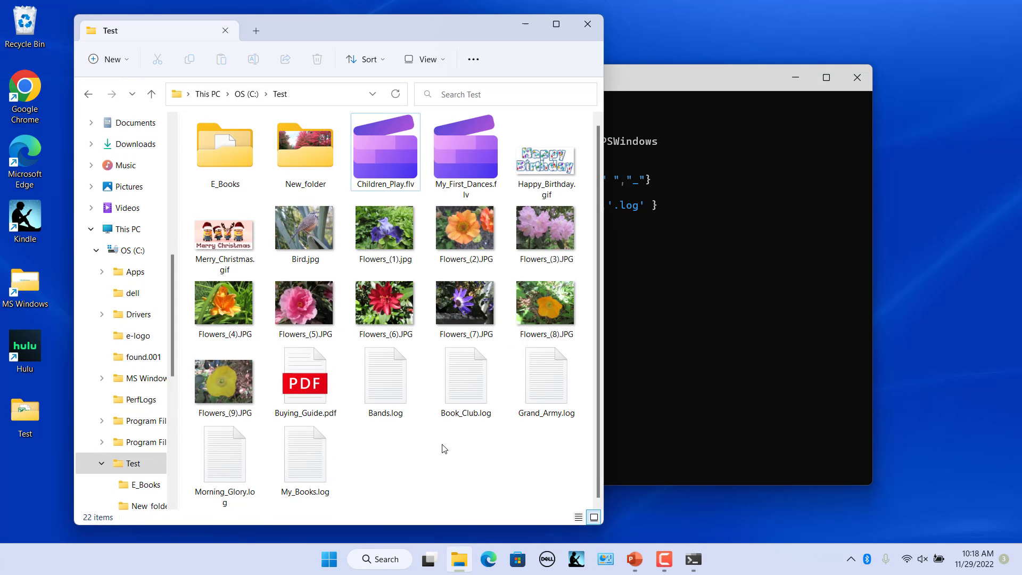